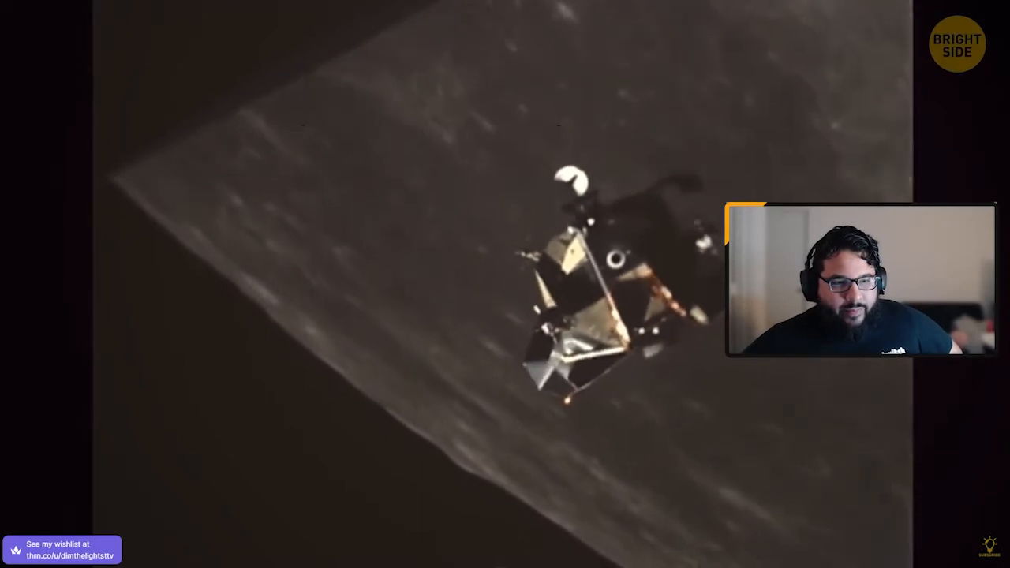
mouse_move(19, 501)
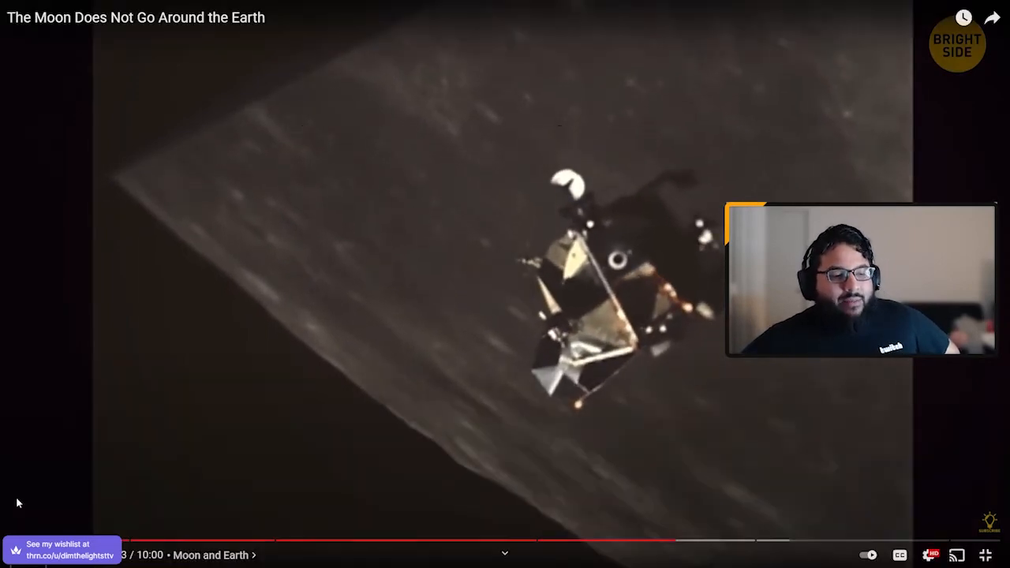